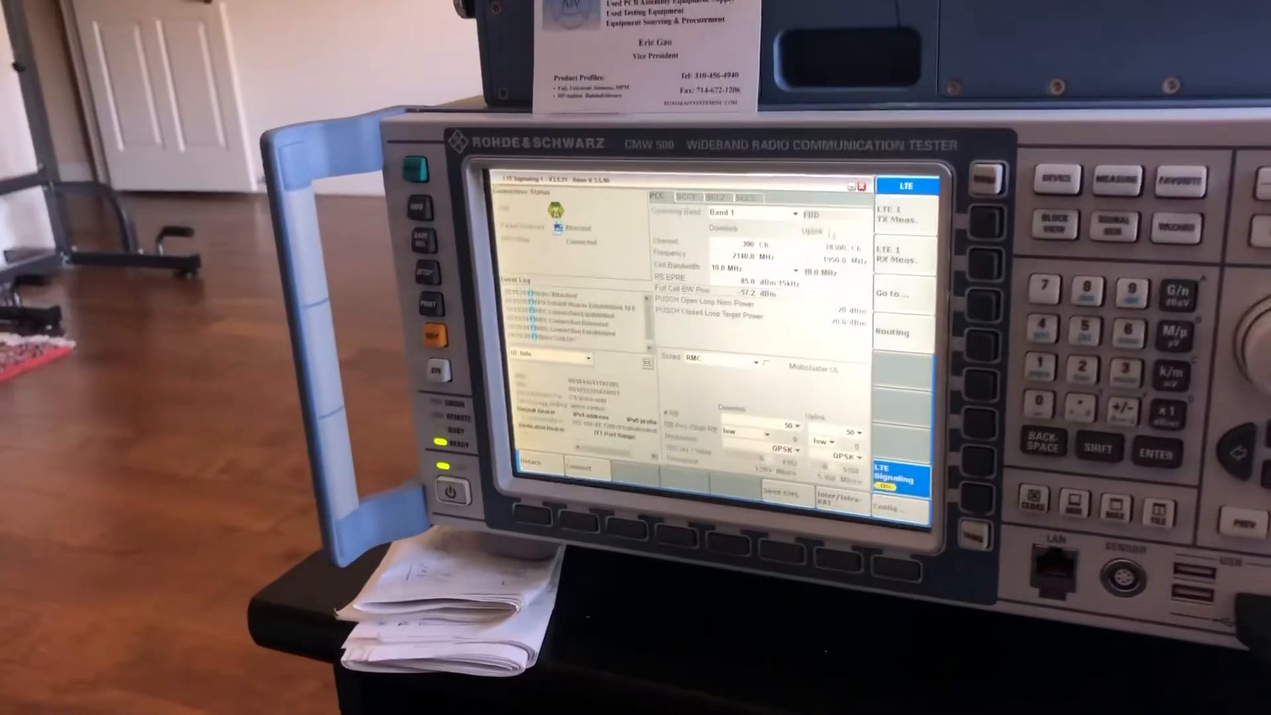
Step: Switch the PCC operating band from Band 1 to Band 2 (downlink 1960 MHz)
click(760, 212)
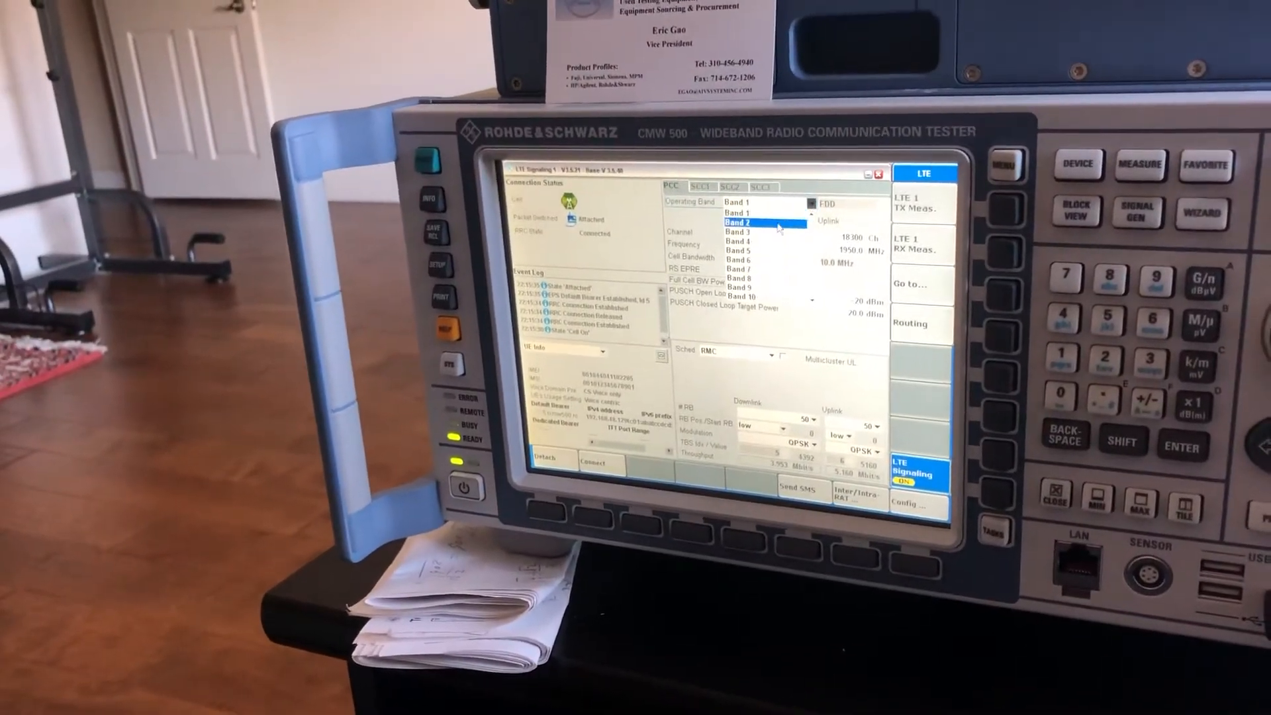
click(762, 224)
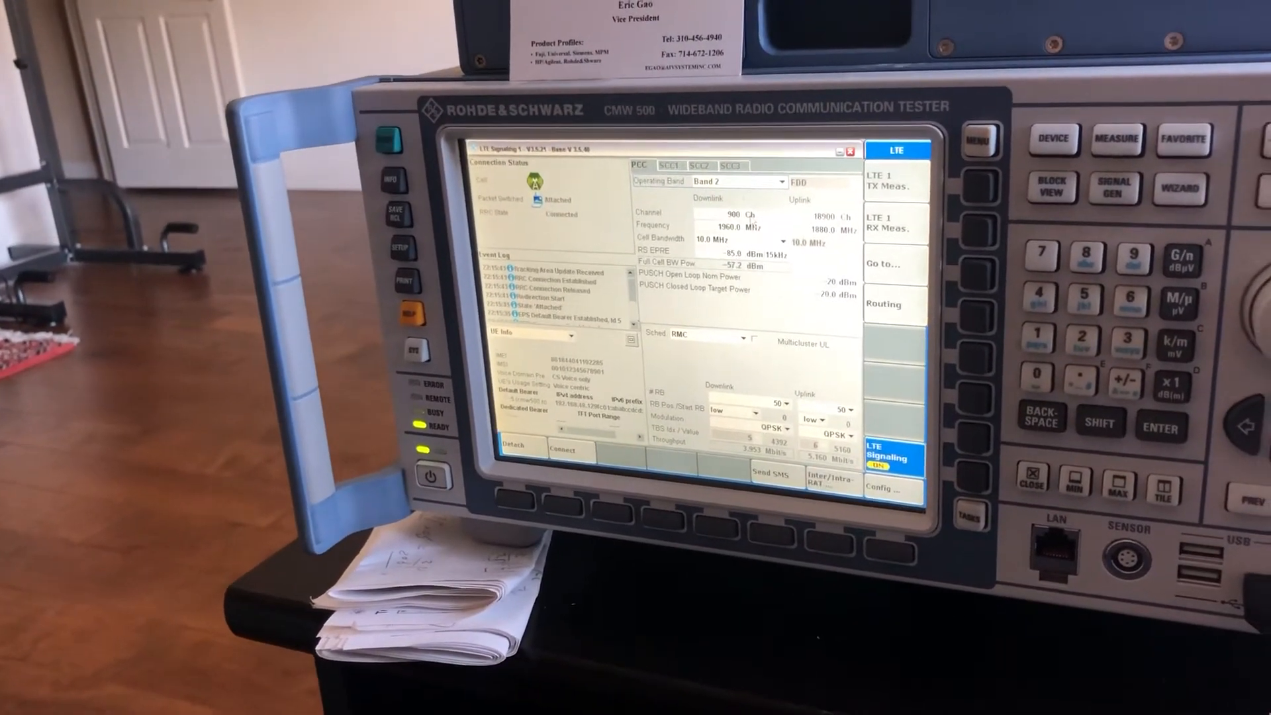